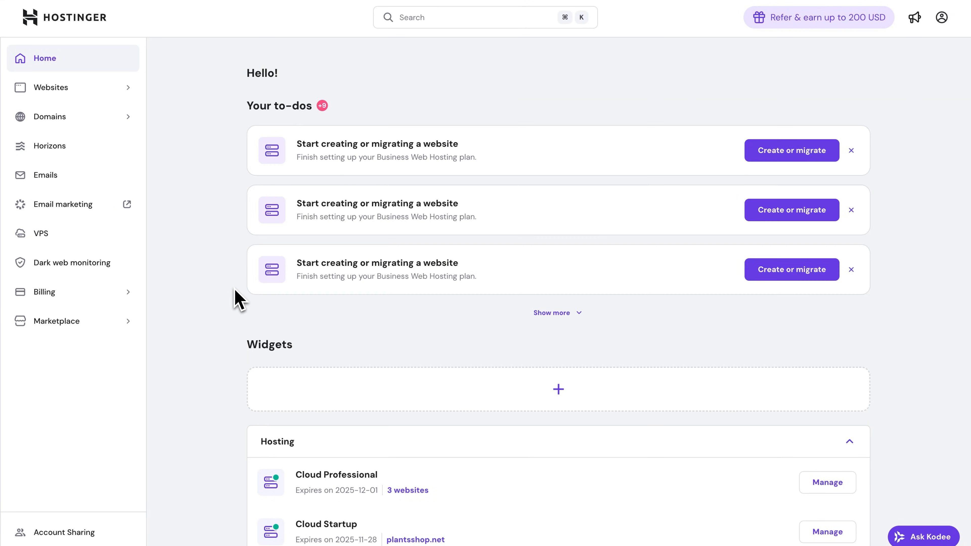
View the Ownership transfer options under Websites > WordPress Add-ons, then return to the dashboard
{"action": "left_click", "coordinate": [52, 86]}
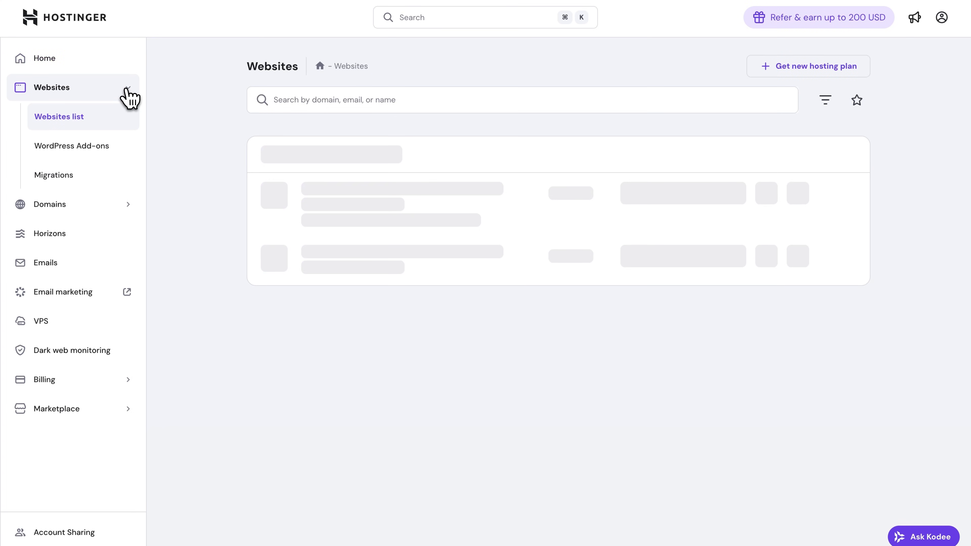
{"action": "left_click", "coordinate": [72, 146]}
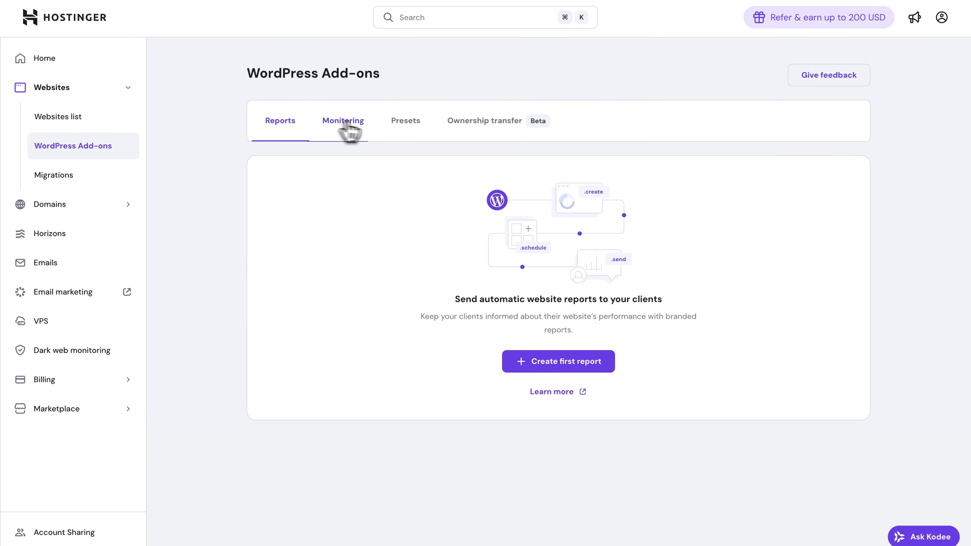
{"action": "left_click", "coordinate": [485, 120]}
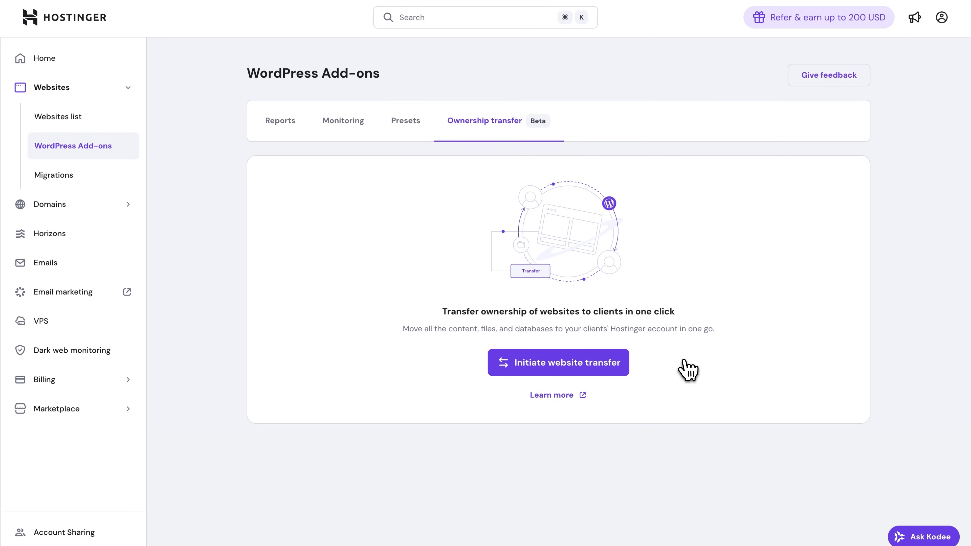
{"action": "left_click", "coordinate": [558, 362]}
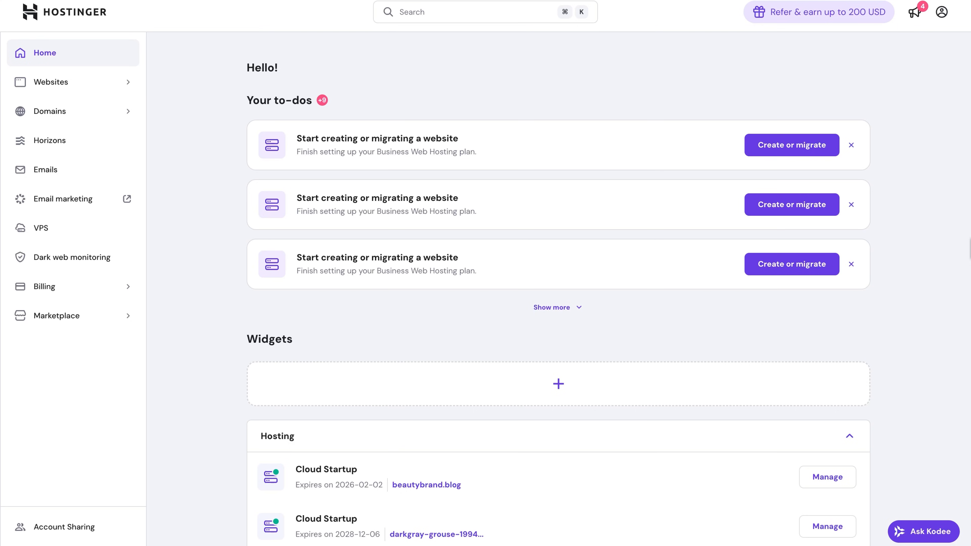
{"action": "mouse_move", "coordinate": [848, 238]}
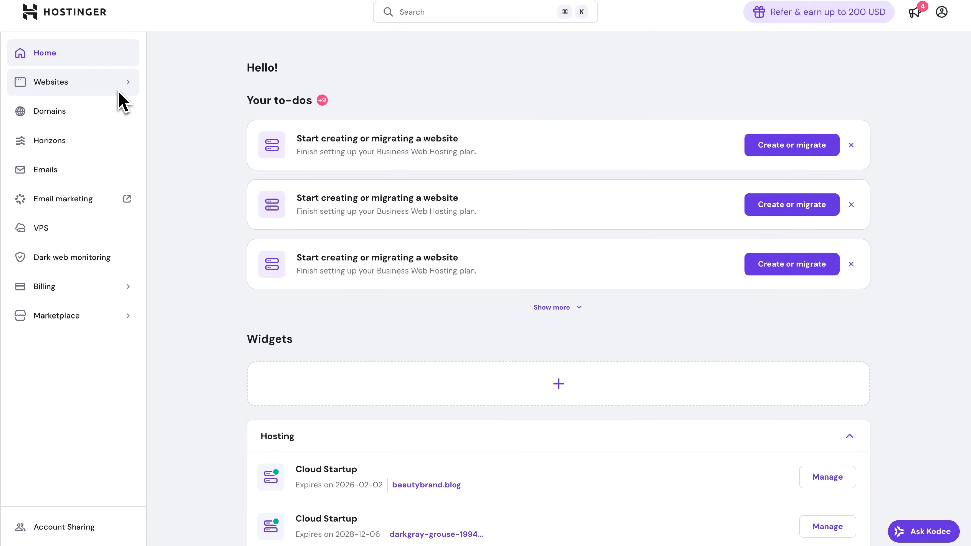
{"action": "mouse_move", "coordinate": [29, 424]}
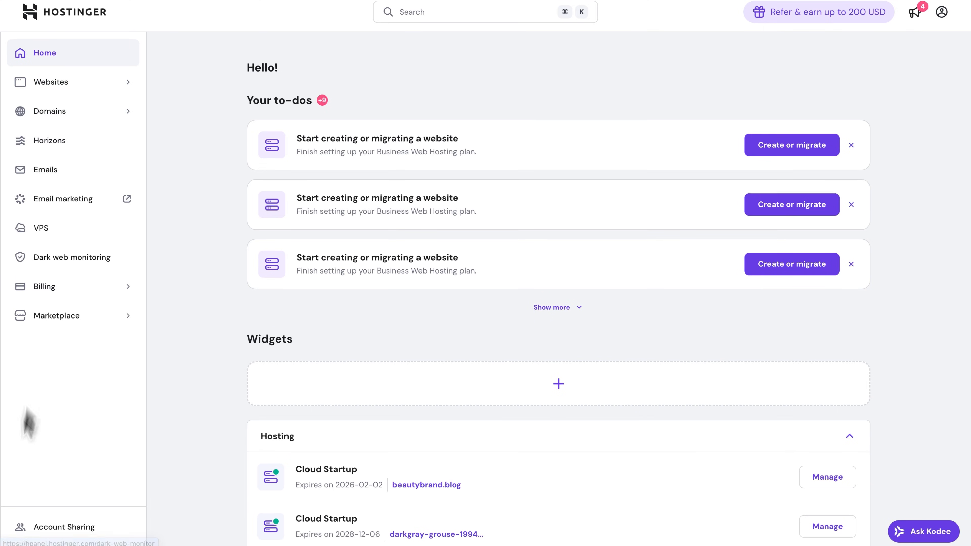
{"action": "mouse_move", "coordinate": [68, 220]}
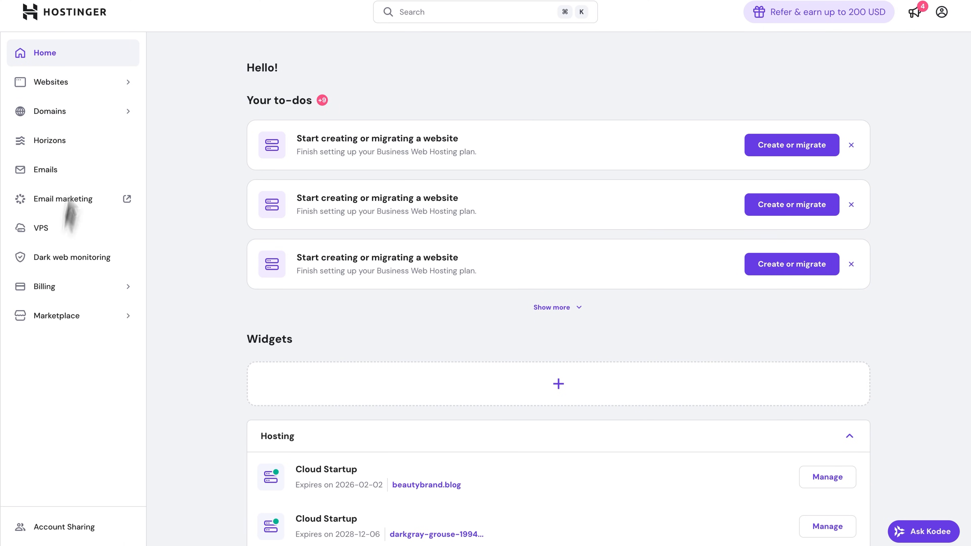
Access the file manager for beautybrand.blog from its Manage > Files menu
{"action": "left_click", "coordinate": [52, 81]}
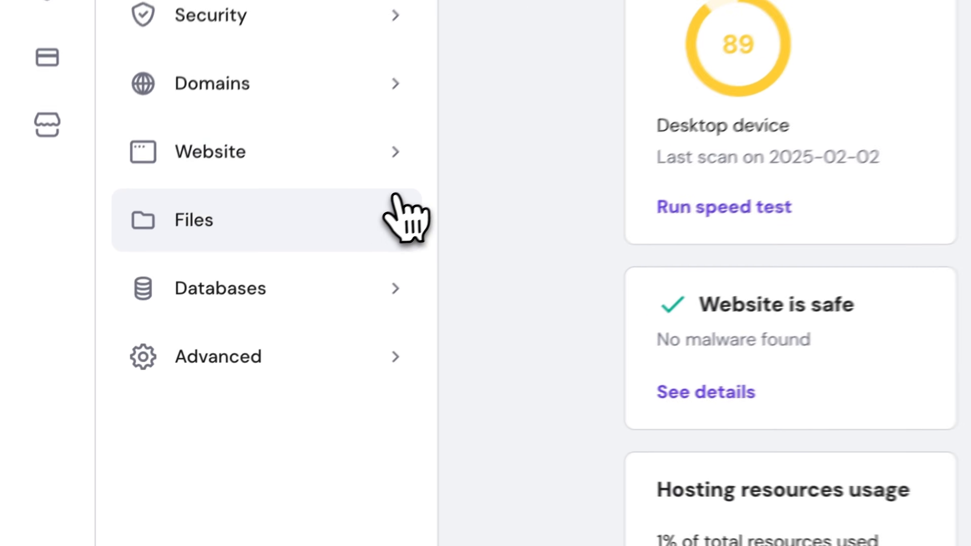
{"action": "left_click", "coordinate": [192, 220]}
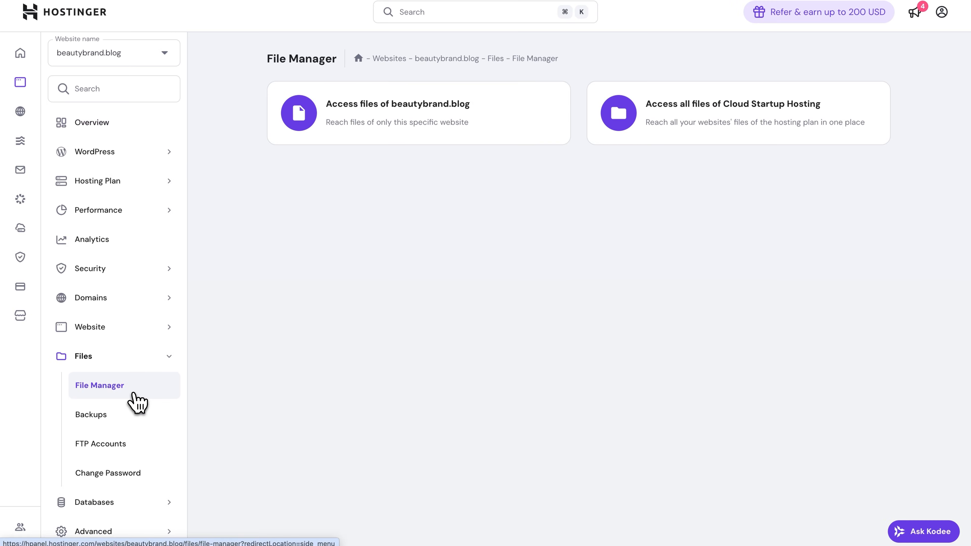
{"action": "left_click", "coordinate": [419, 113]}
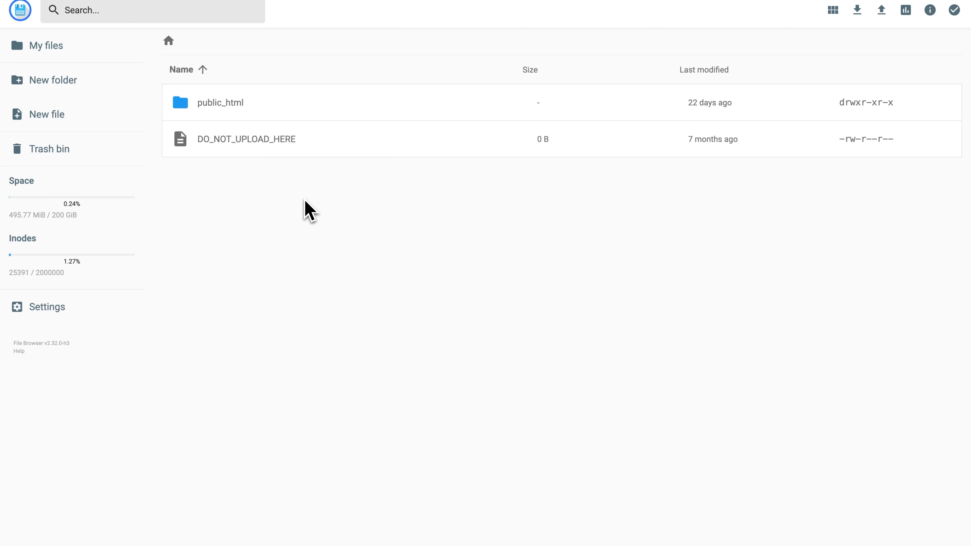
Archive the public_html folder as a zip file
{"action": "right_click", "coordinate": [220, 102]}
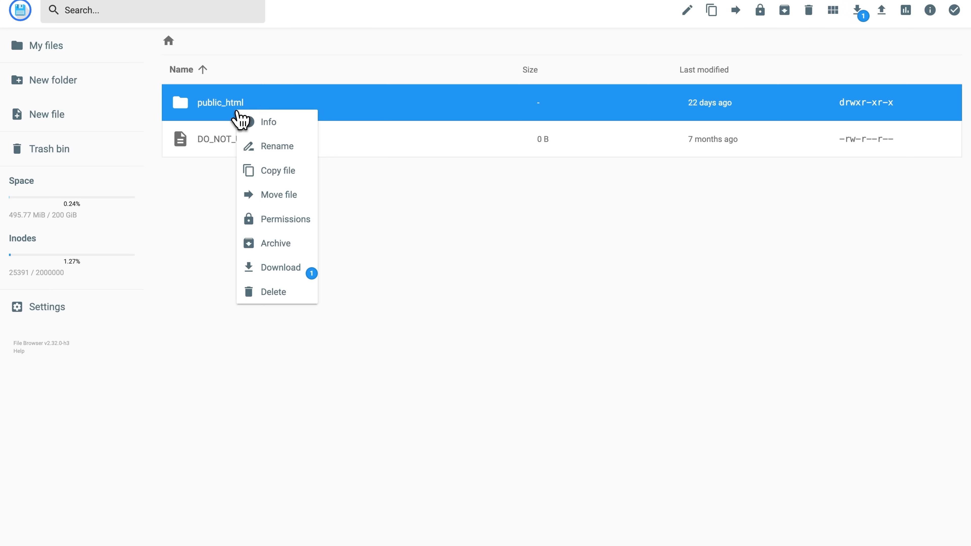
{"action": "left_click", "coordinate": [276, 242]}
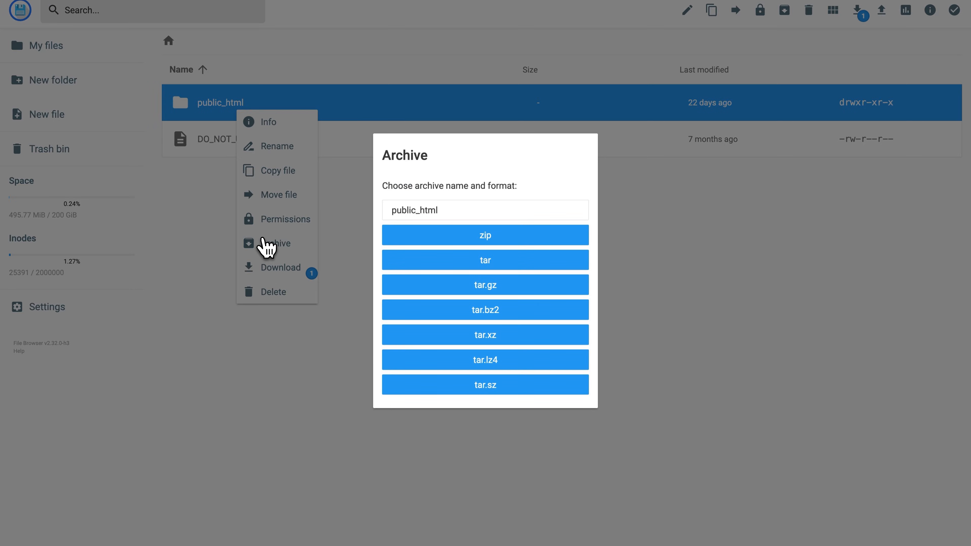
{"action": "left_click", "coordinate": [485, 235]}
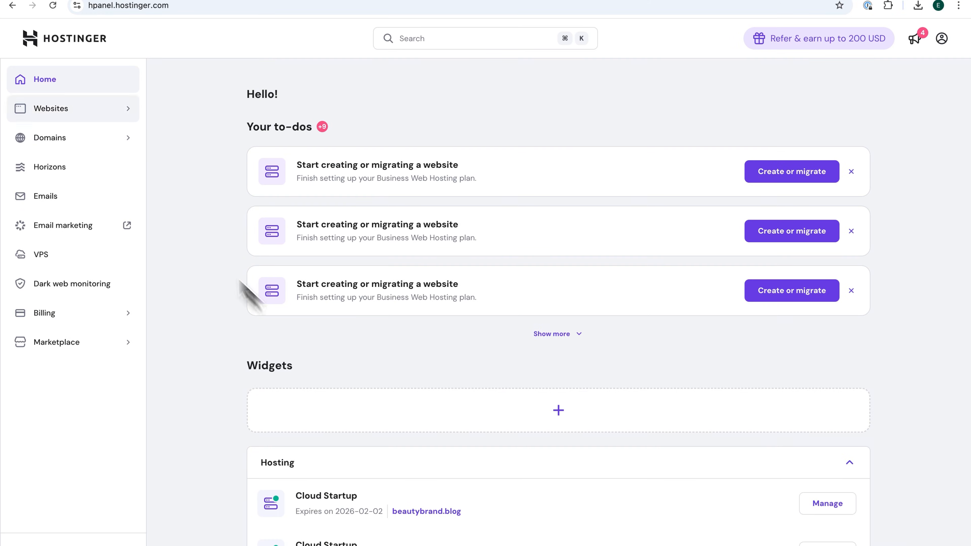
{"action": "left_click", "coordinate": [51, 108]}
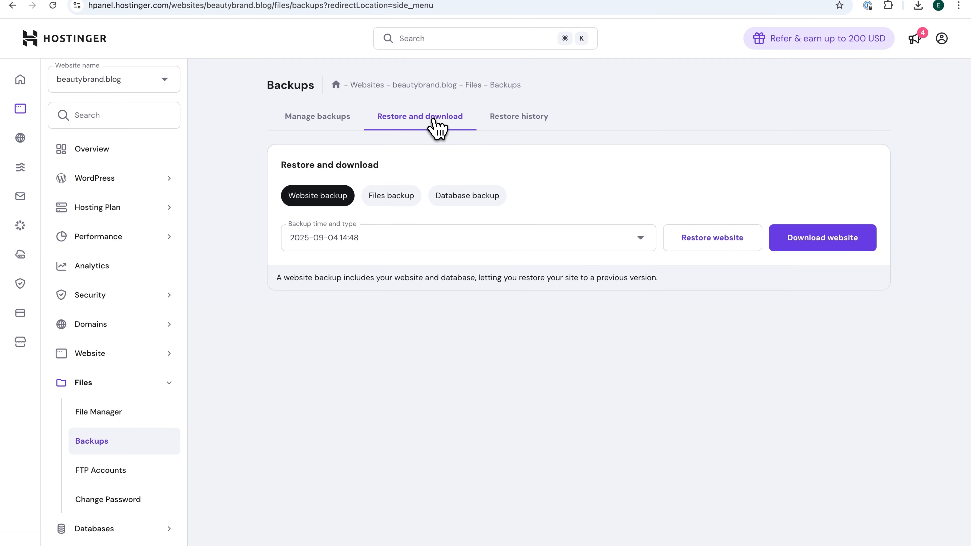
{"action": "left_click", "coordinate": [466, 195]}
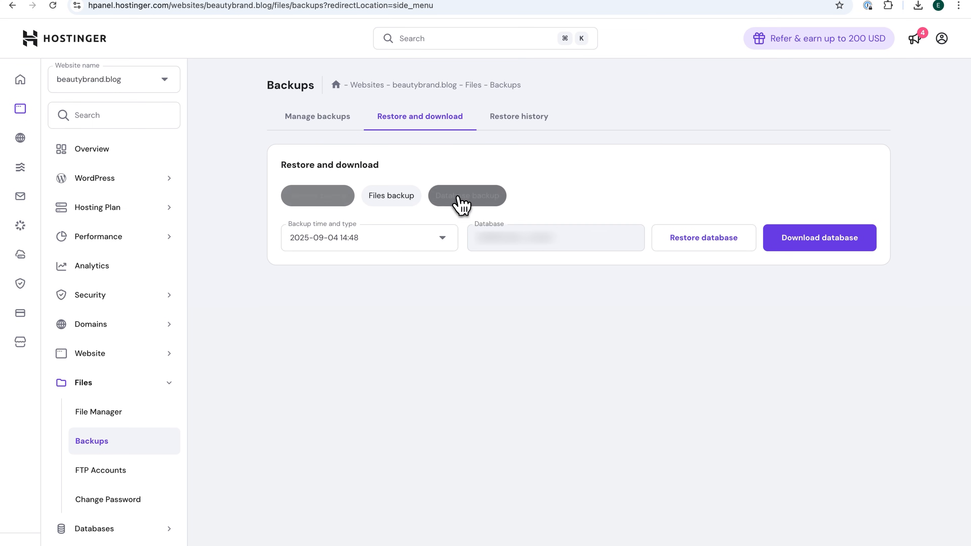
{"action": "left_click", "coordinate": [467, 196]}
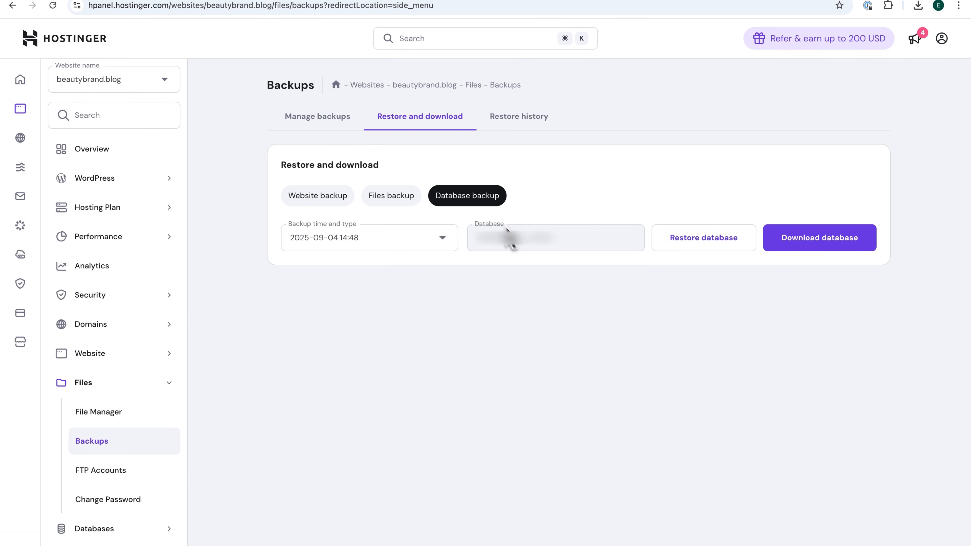
{"action": "mouse_move", "coordinate": [568, 256]}
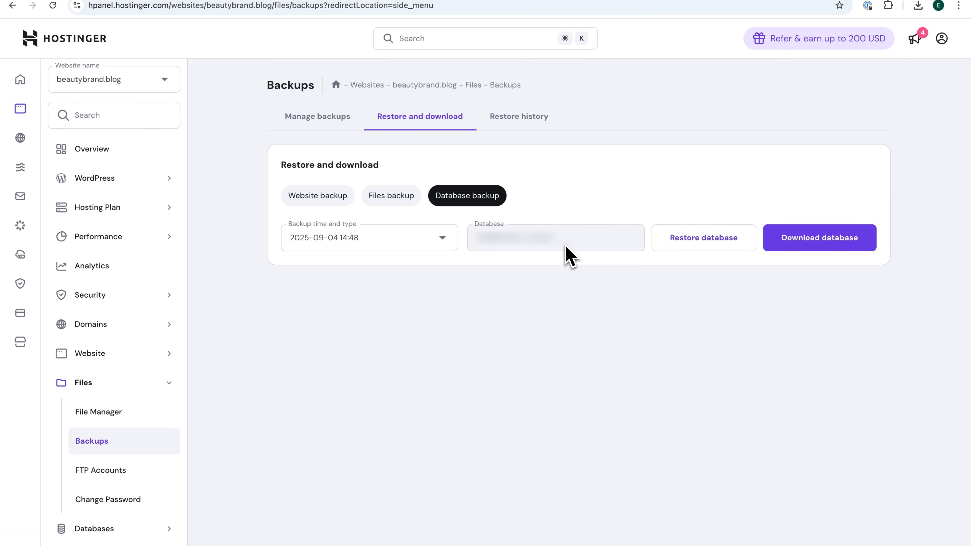
{"action": "mouse_move", "coordinate": [601, 255]}
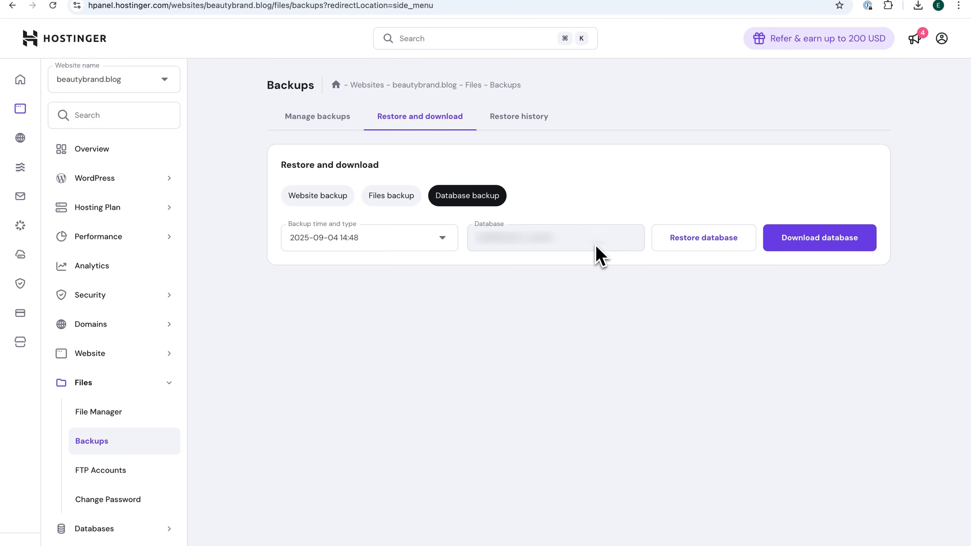
{"action": "mouse_move", "coordinate": [424, 252]}
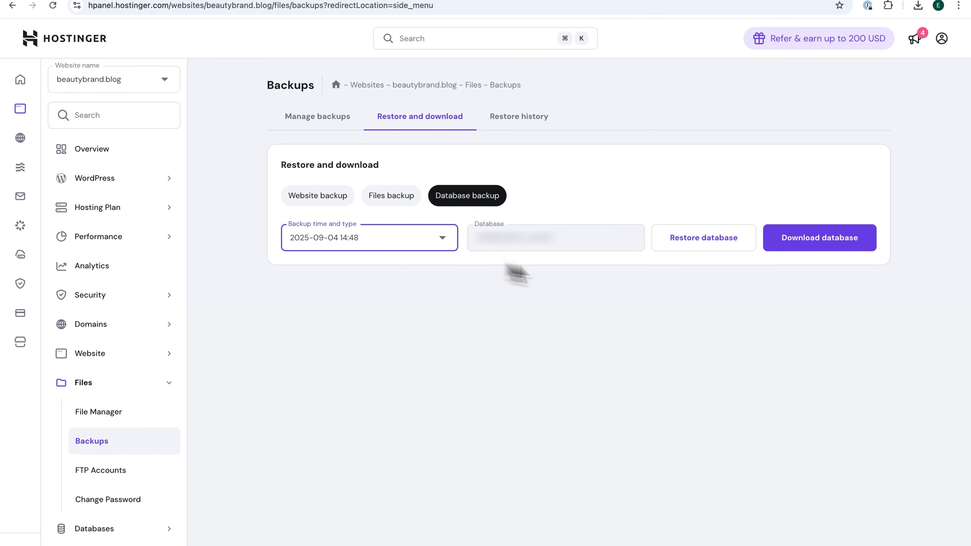
{"action": "left_click", "coordinate": [819, 237]}
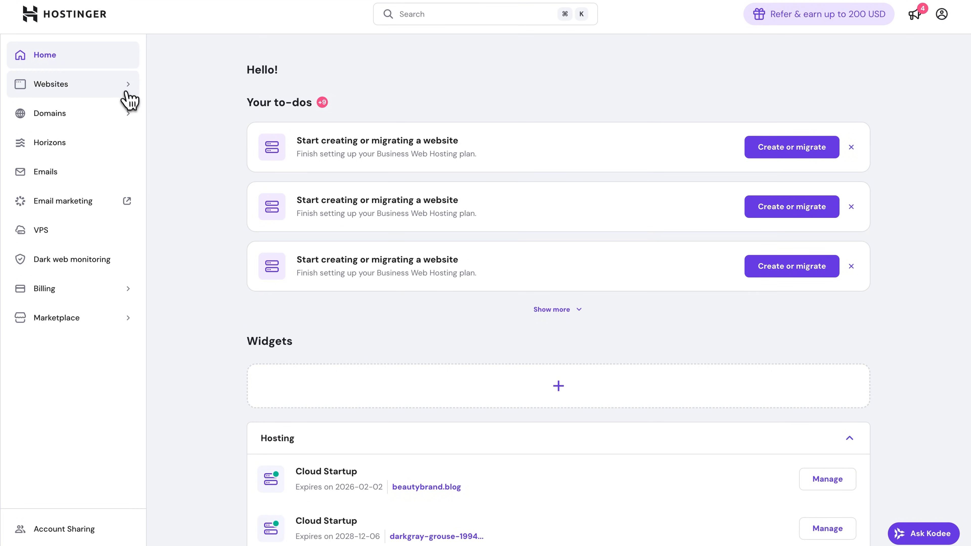
Delete the beautybrand.blog website from the Websites list and confirm the removal
{"action": "left_click", "coordinate": [51, 84]}
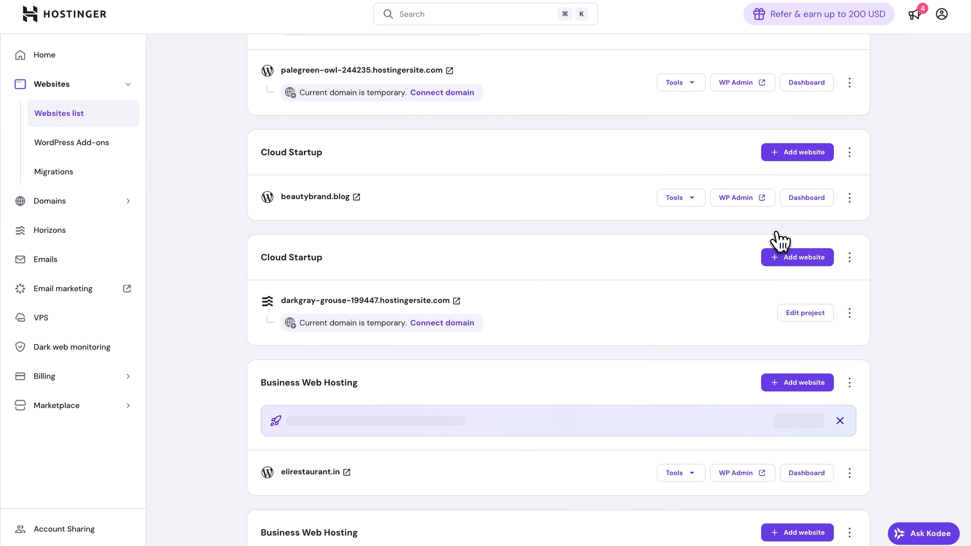
{"action": "left_click", "coordinate": [849, 197]}
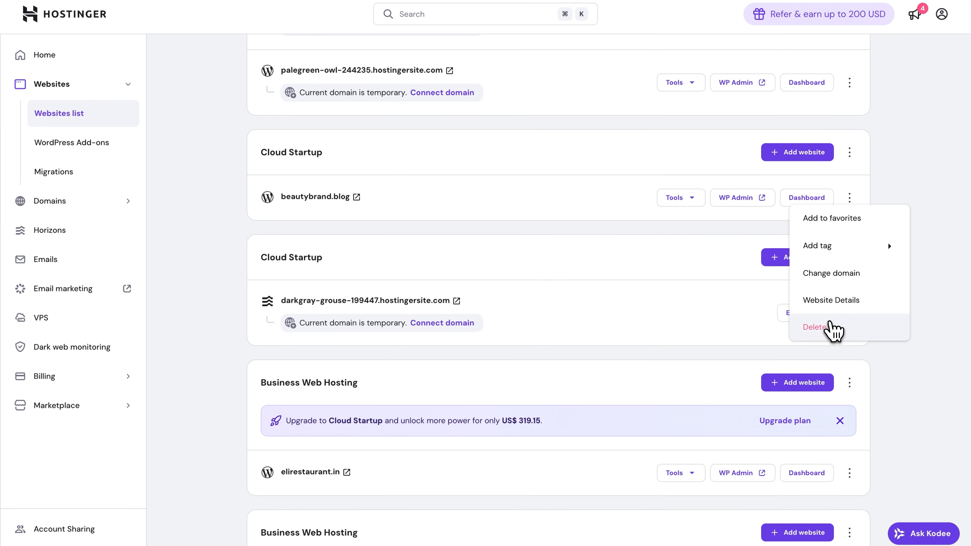
{"action": "left_click", "coordinate": [813, 327]}
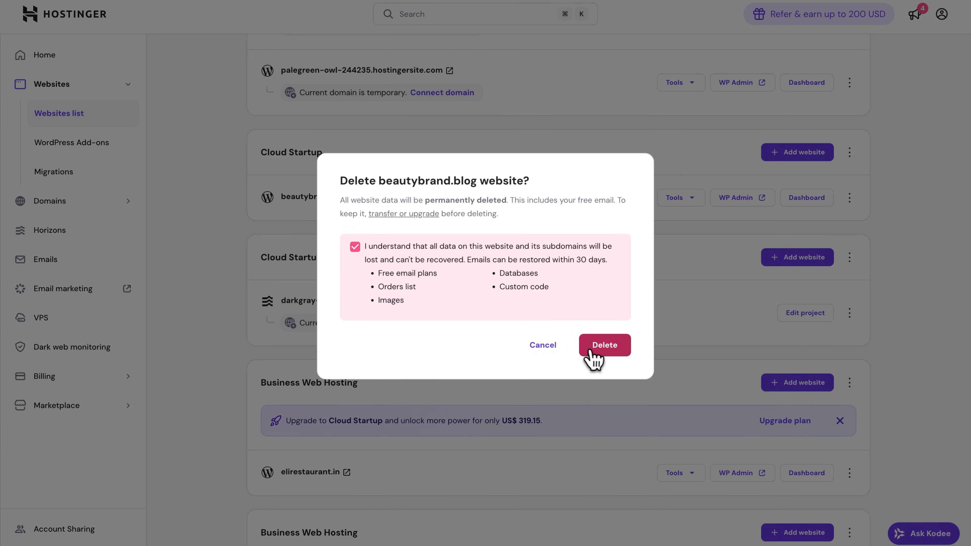
{"action": "left_click", "coordinate": [604, 345]}
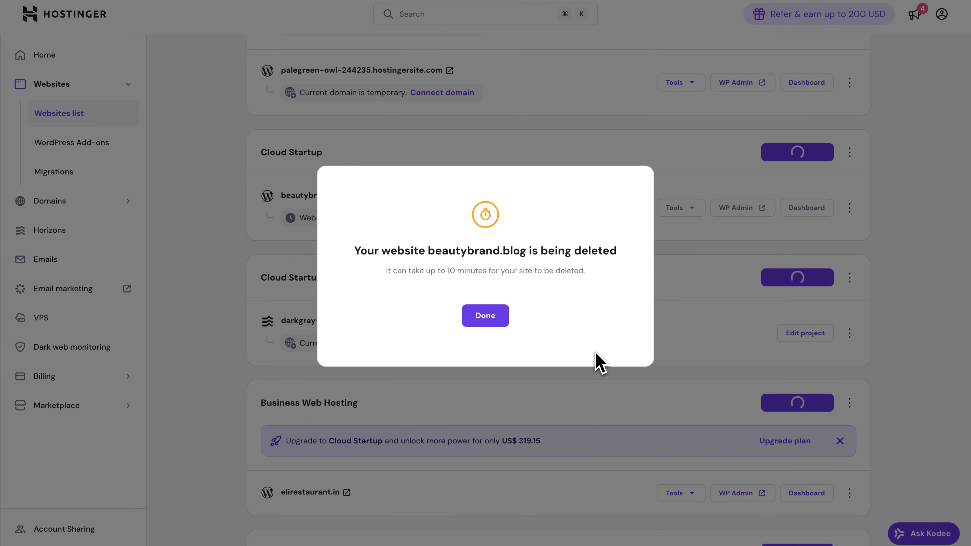
In the second account, add a new website using the existing beautybrand.blog domain
{"action": "left_click", "coordinate": [484, 315]}
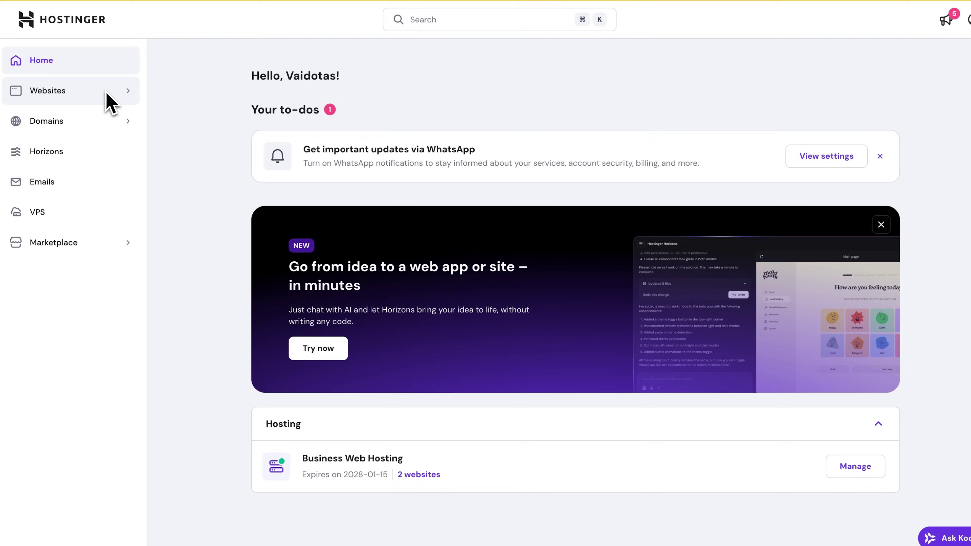
{"action": "mouse_move", "coordinate": [121, 105]}
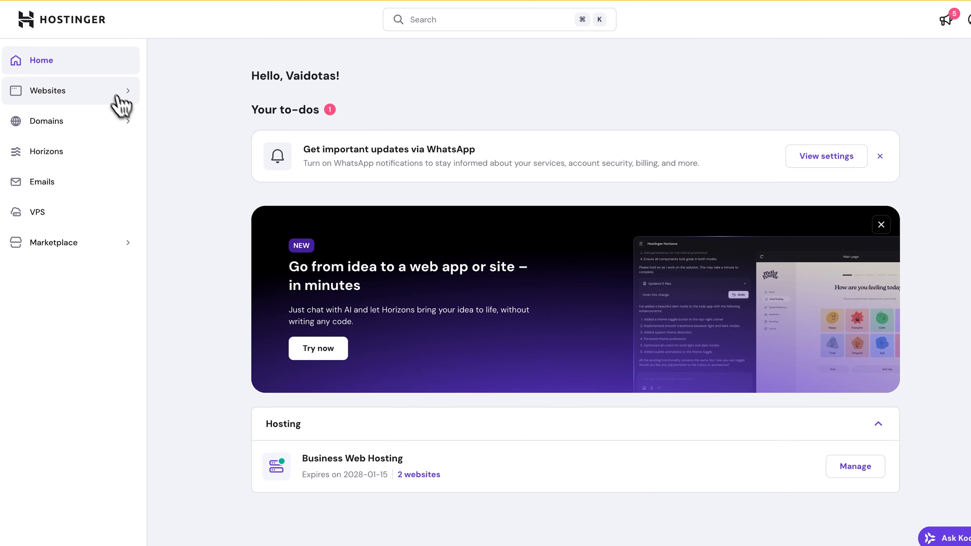
{"action": "left_click", "coordinate": [47, 91]}
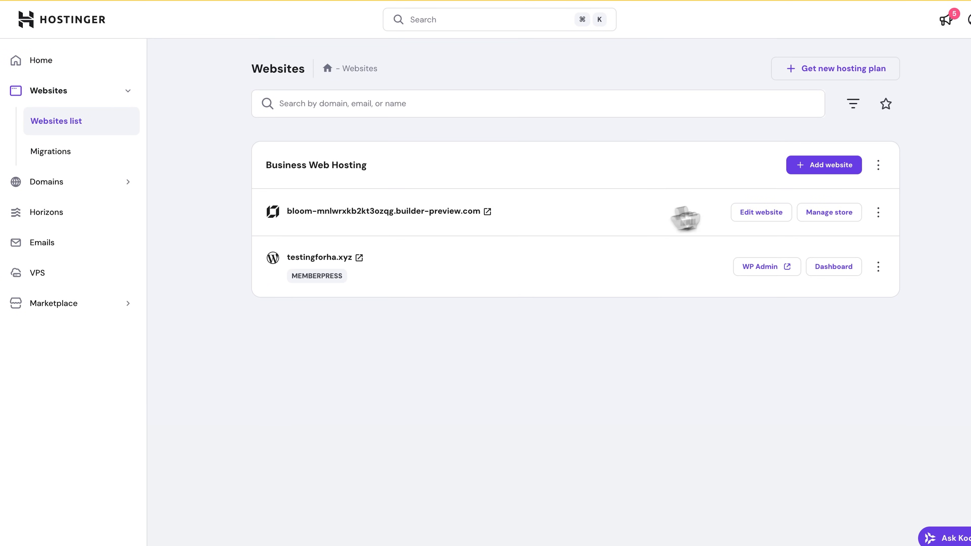
{"action": "left_click", "coordinate": [823, 165]}
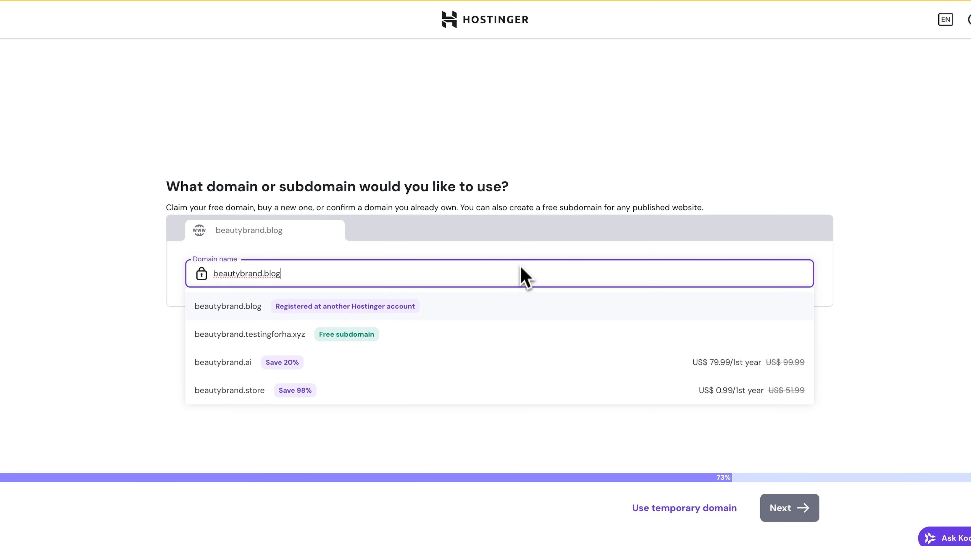
{"action": "left_click", "coordinate": [227, 306]}
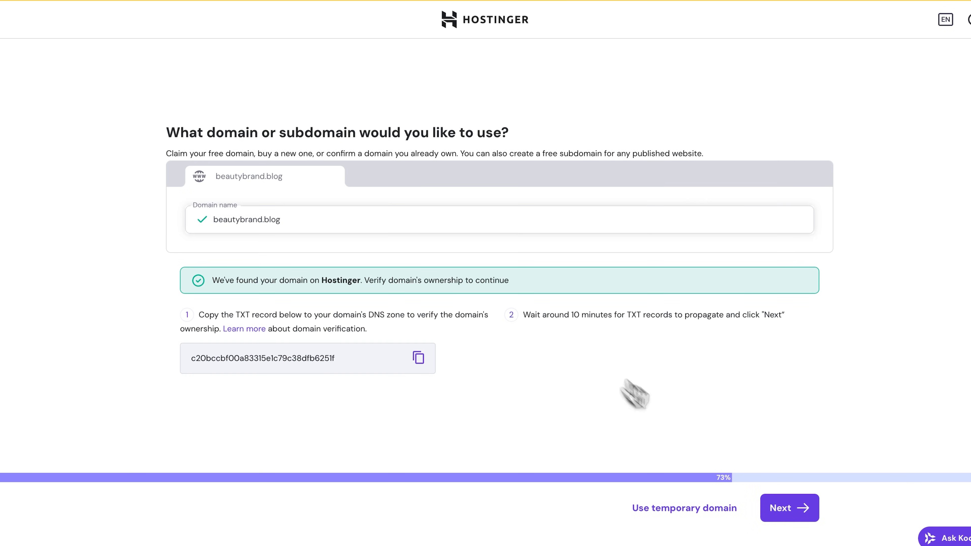
{"action": "mouse_move", "coordinate": [789, 507]}
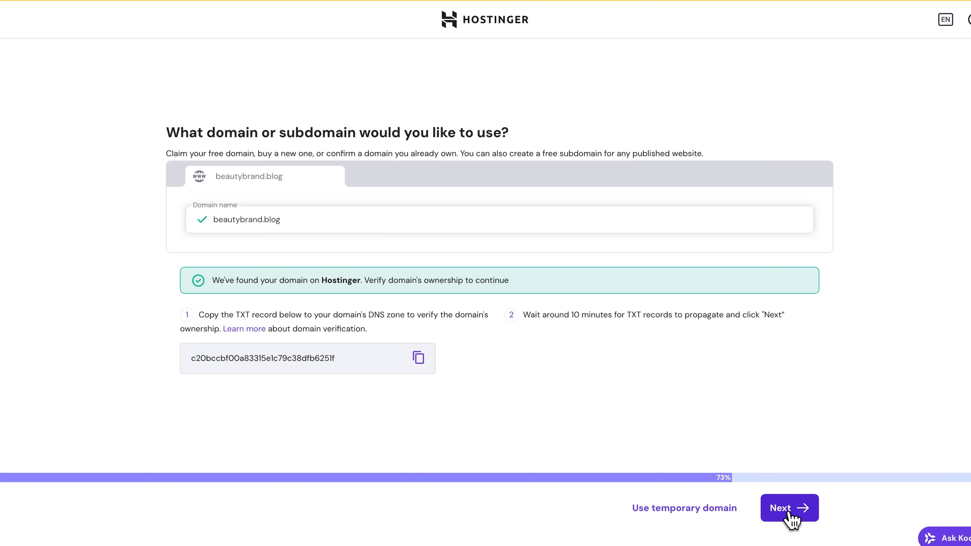
Continue past domain verification and go to the plantsshop.net dashboard from the Websites list
{"action": "left_click", "coordinate": [789, 507]}
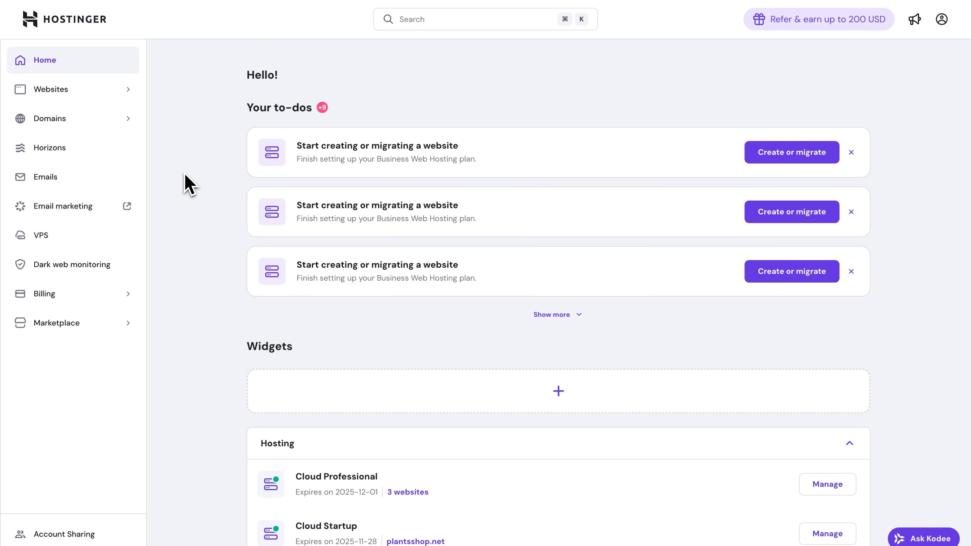
{"action": "mouse_move", "coordinate": [127, 99]}
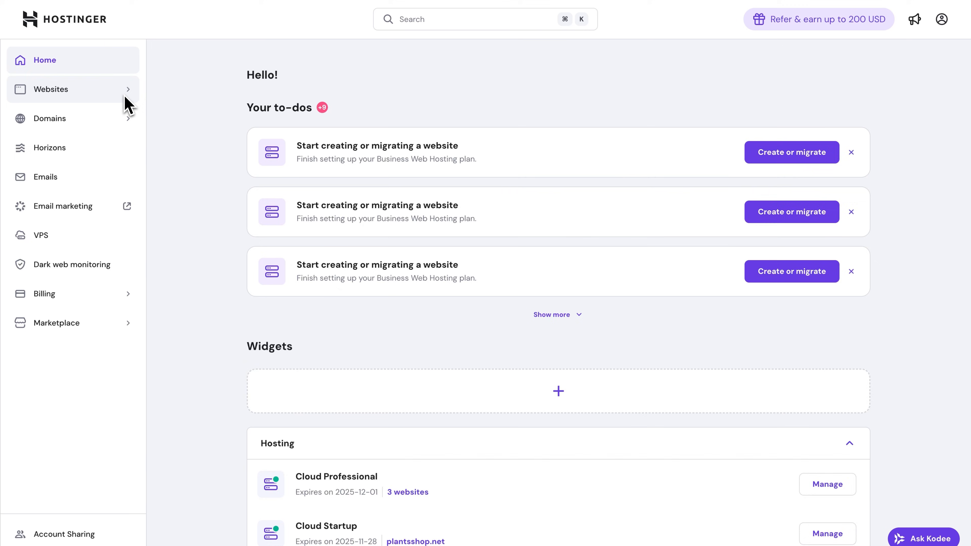
{"action": "left_click", "coordinate": [52, 89]}
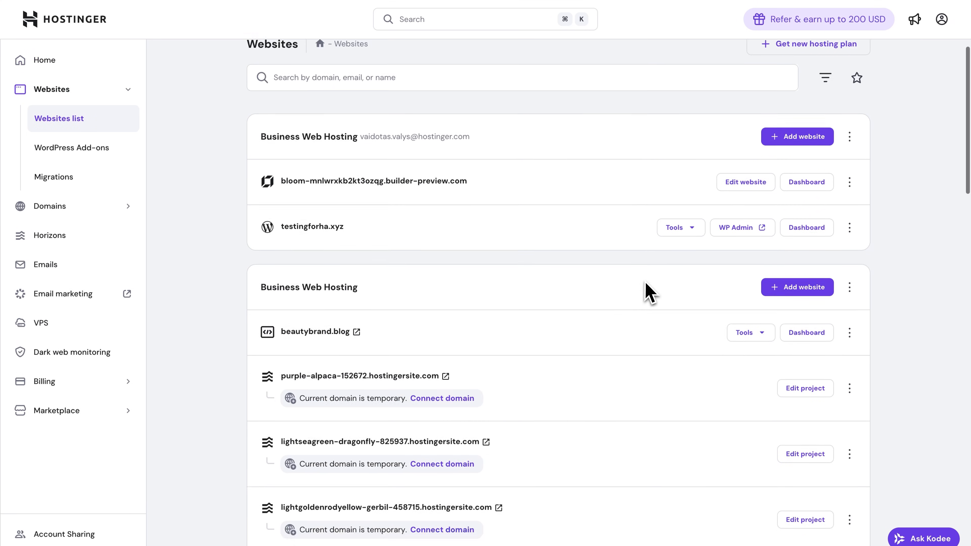
{"action": "scroll", "scroll_direction": "down", "scroll_amount": 3}
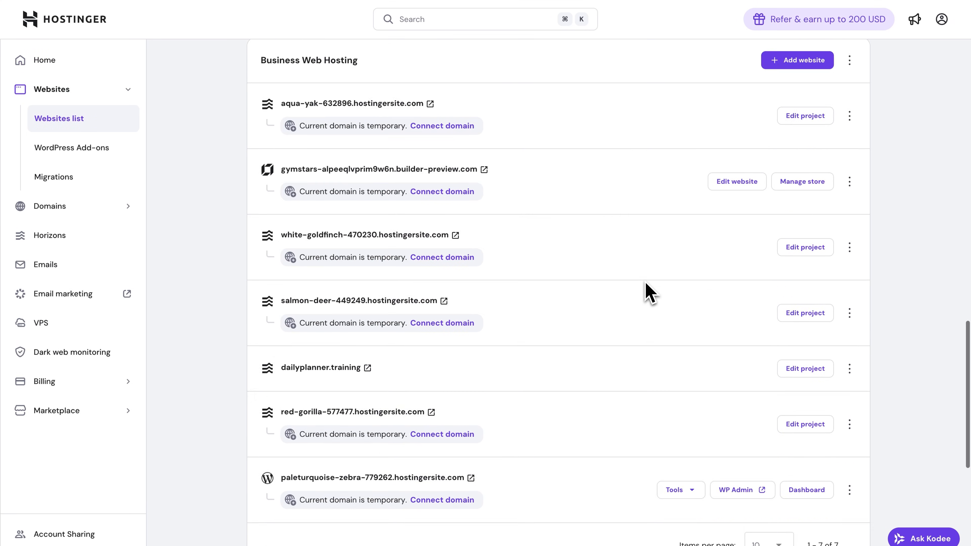
{"action": "scroll", "scroll_direction": "down", "scroll_amount": 3}
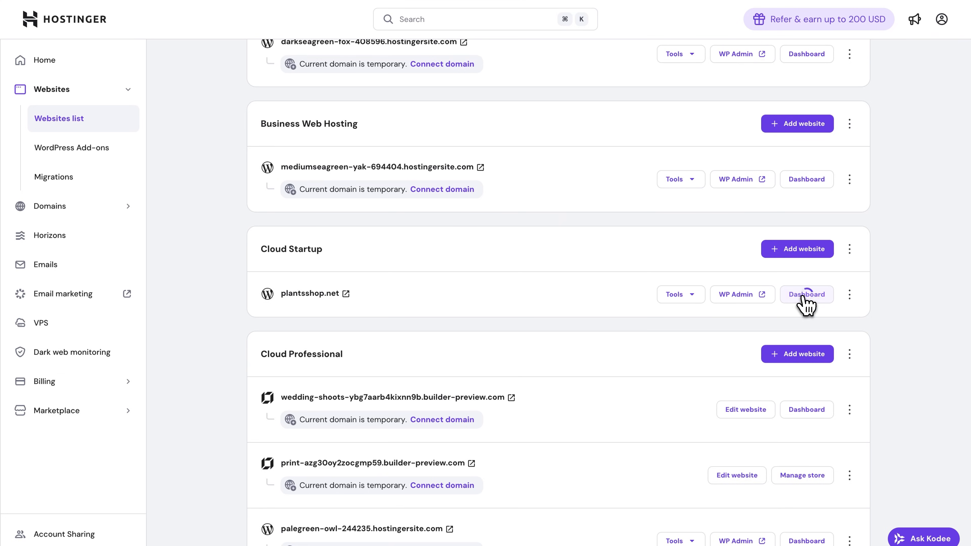
{"action": "left_click", "coordinate": [806, 295]}
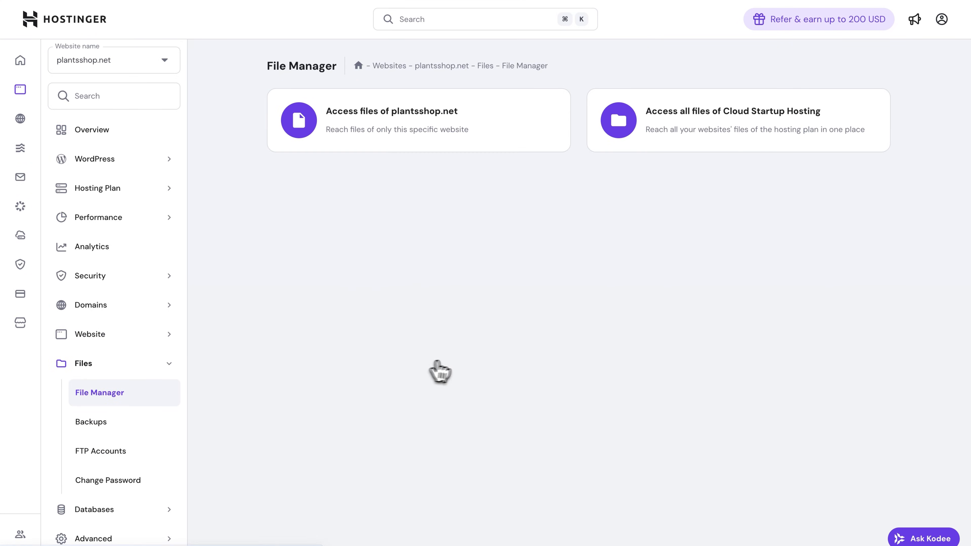
{"action": "mouse_move", "coordinate": [566, 192]}
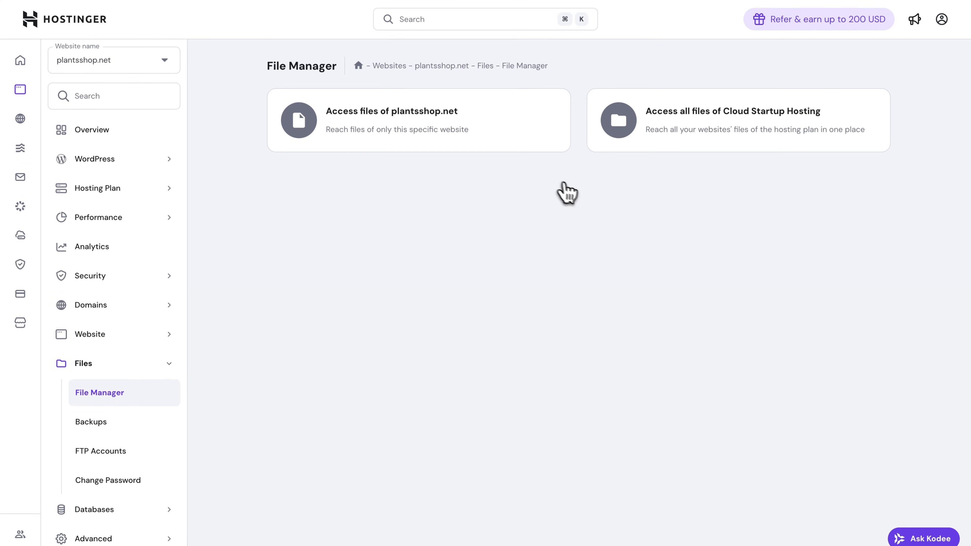
Upload the backup archive as a single file into the hosting plan's home folder
{"action": "left_click", "coordinate": [391, 120]}
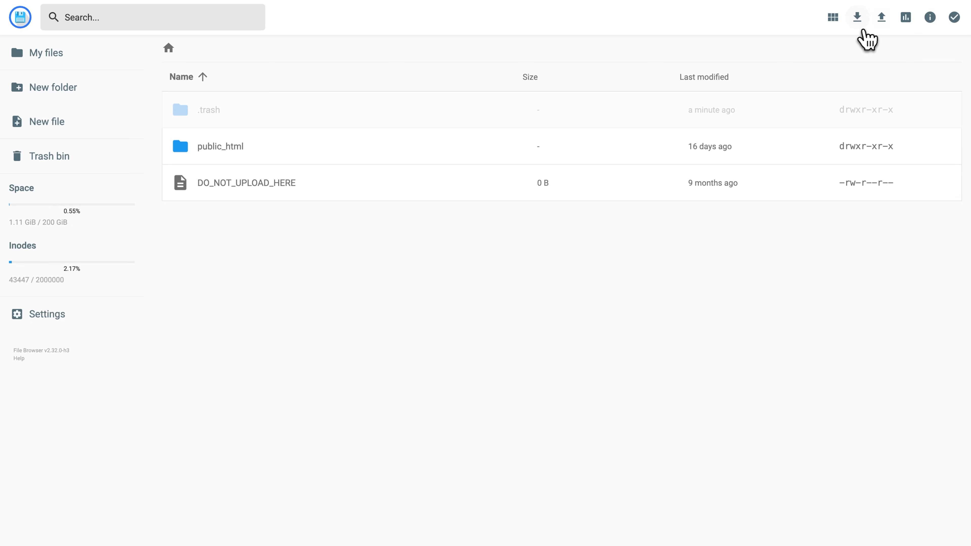
{"action": "left_click", "coordinate": [881, 17]}
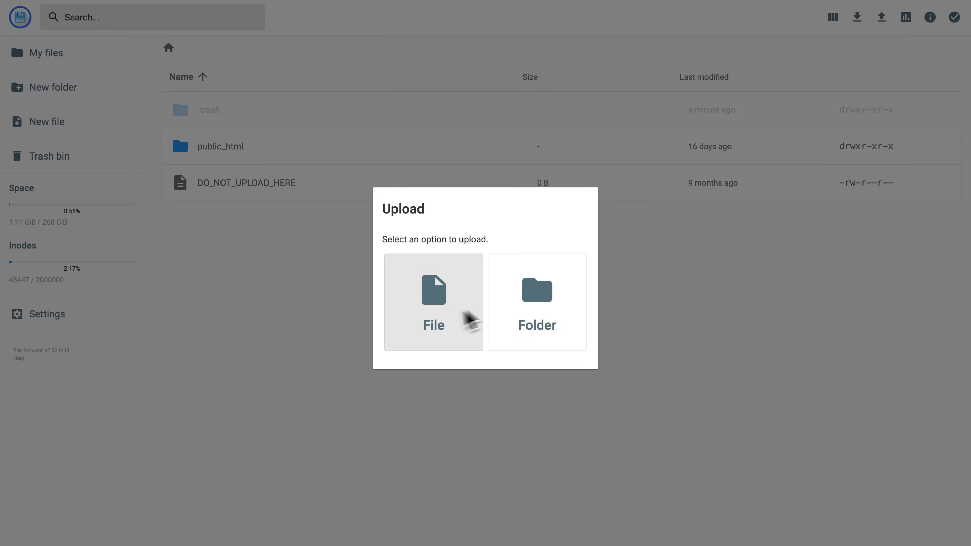
{"action": "left_click", "coordinate": [433, 303]}
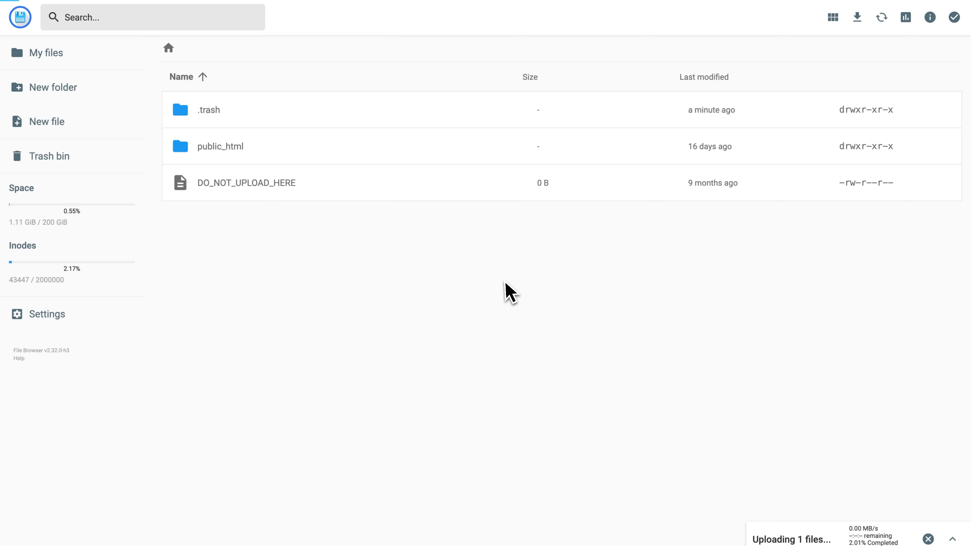
{"action": "mouse_move", "coordinate": [662, 291]}
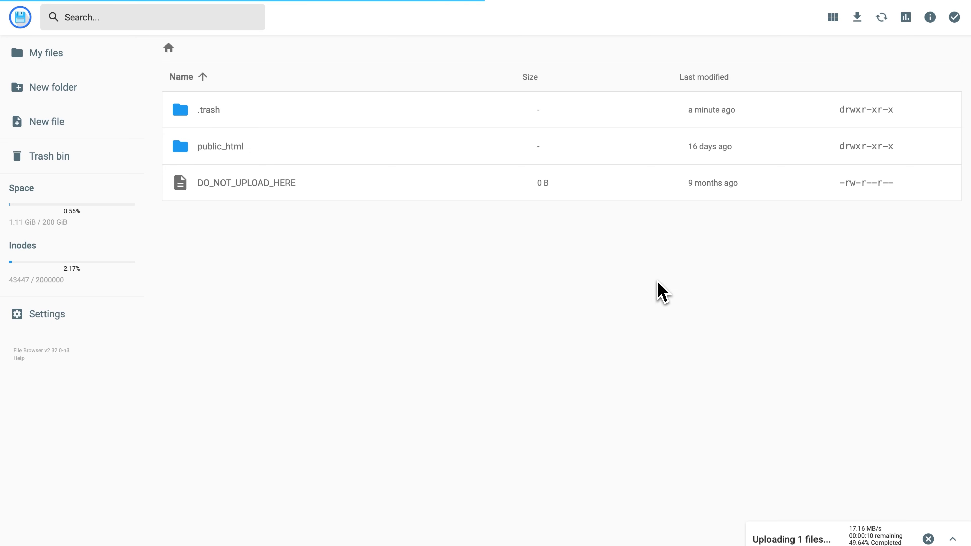
Extract public_html.zip into a new folder named 'Backup'
{"action": "right_click", "coordinate": [227, 219]}
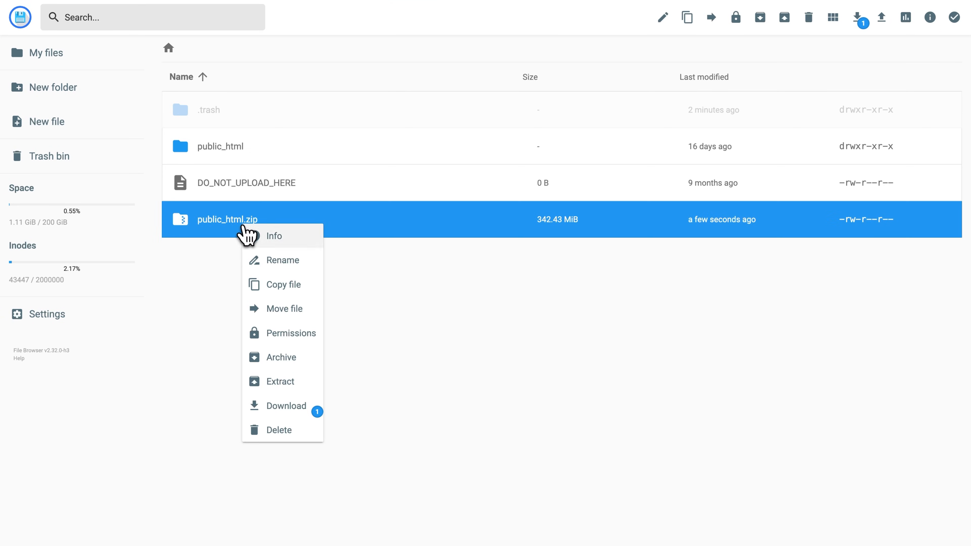
{"action": "left_click", "coordinate": [279, 381]}
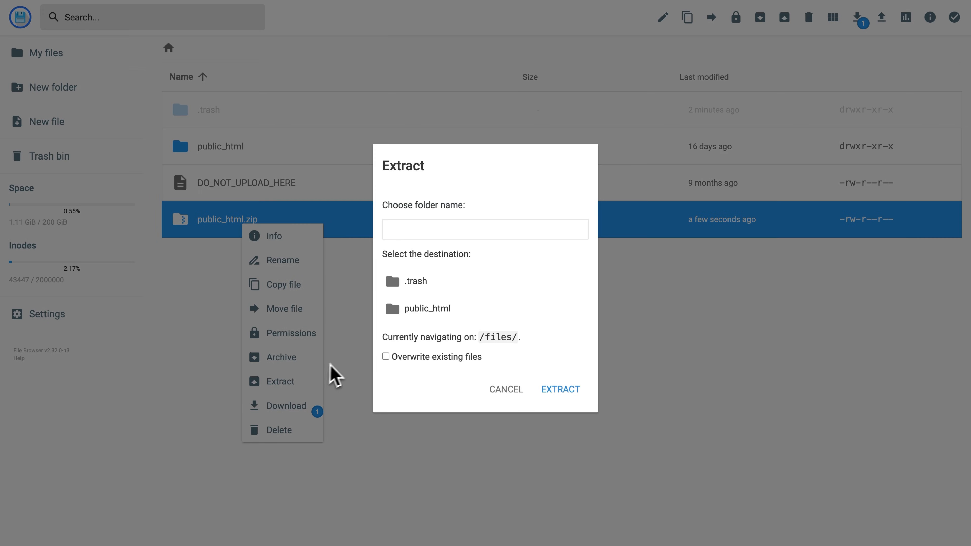
{"action": "left_click", "coordinate": [485, 229]}
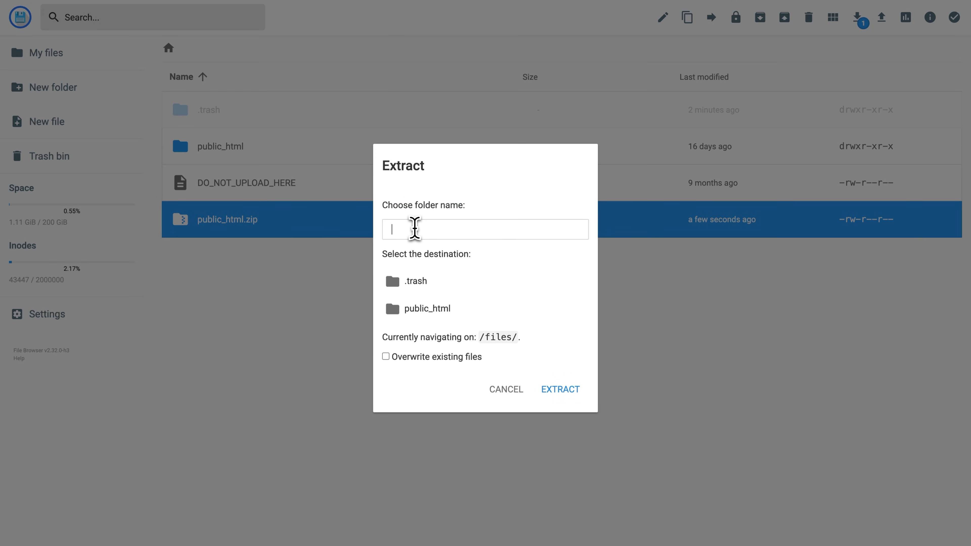
{"action": "type", "text": "Backup"}
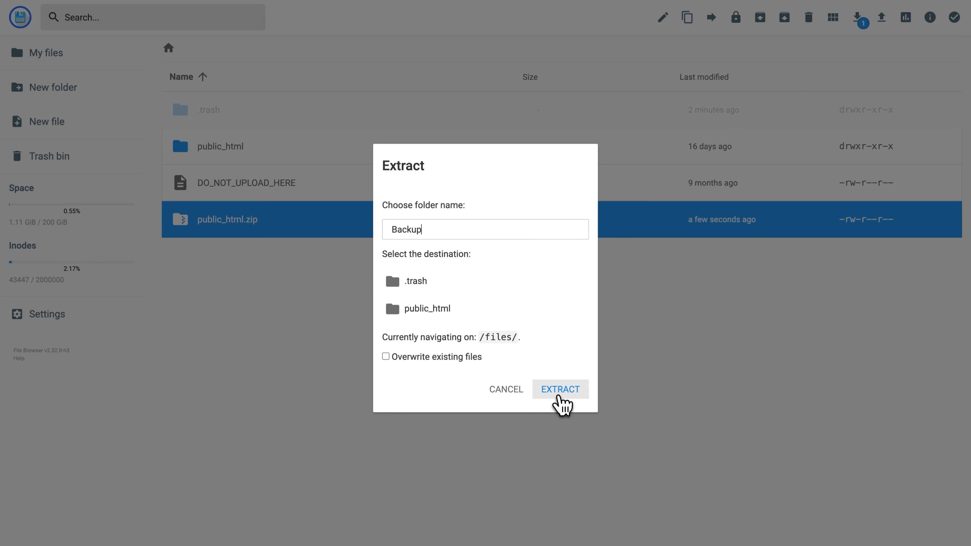
{"action": "left_click", "coordinate": [560, 389]}
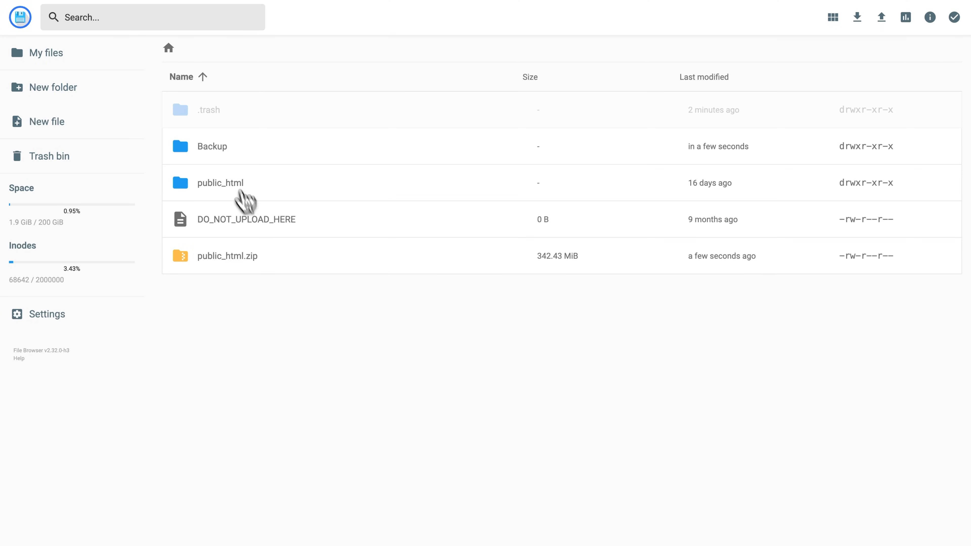